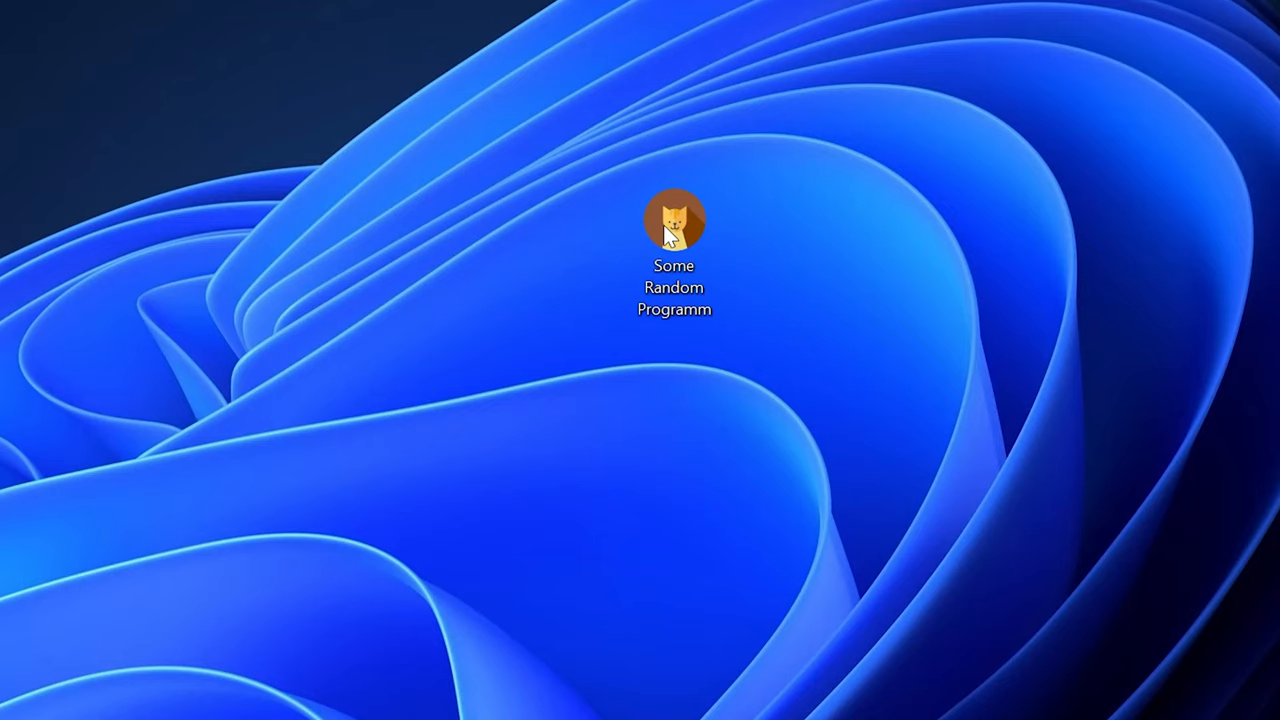
Launch Some Random Programm from its desktop icon to reveal the missing iconv.dll error
{"action": "double_click", "coordinate": [674, 218]}
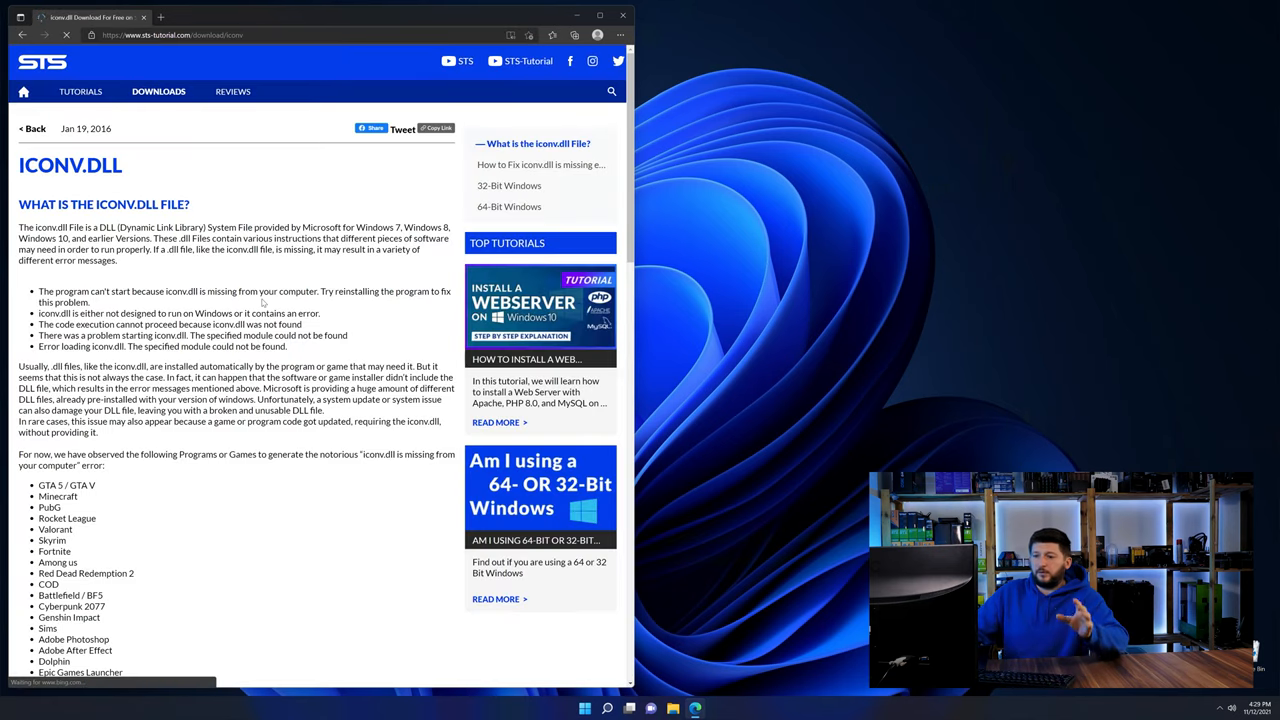
Download the iconv.dll (32-Bit).zip archive from the iconv.dll article page
{"action": "scroll", "scroll_direction": "down", "scroll_amount": 3}
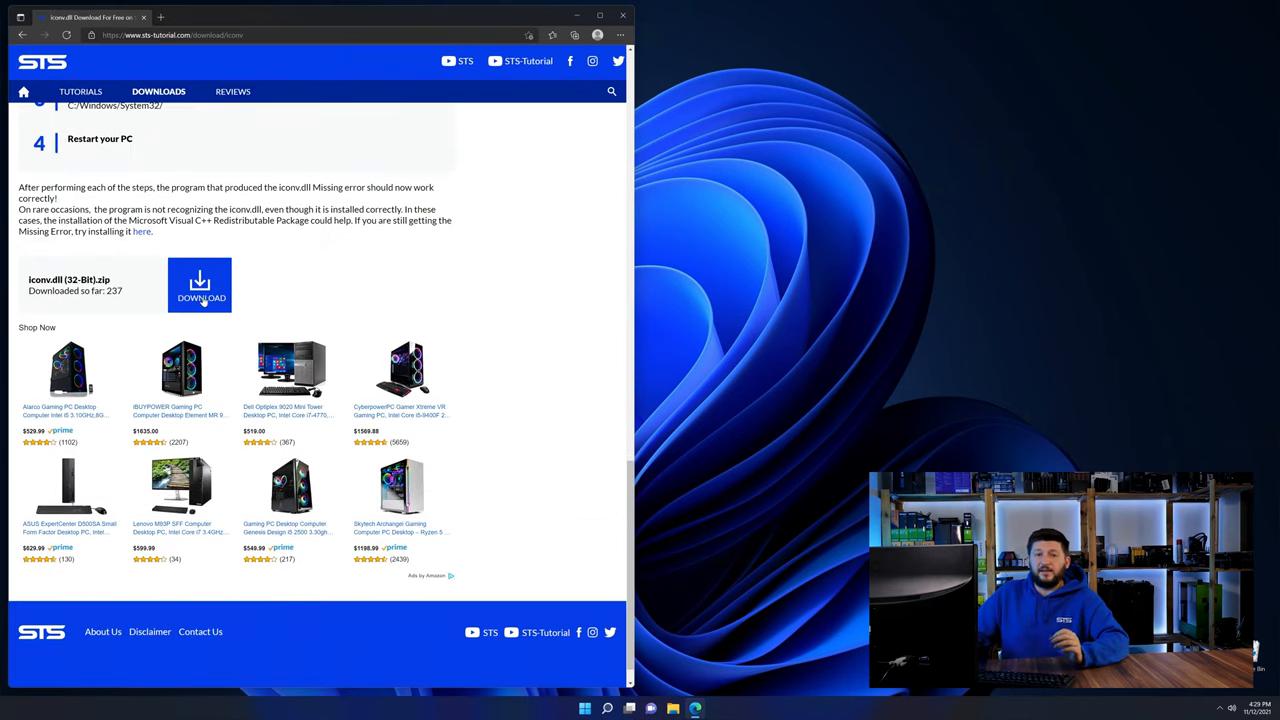
{"action": "left_click", "coordinate": [200, 290]}
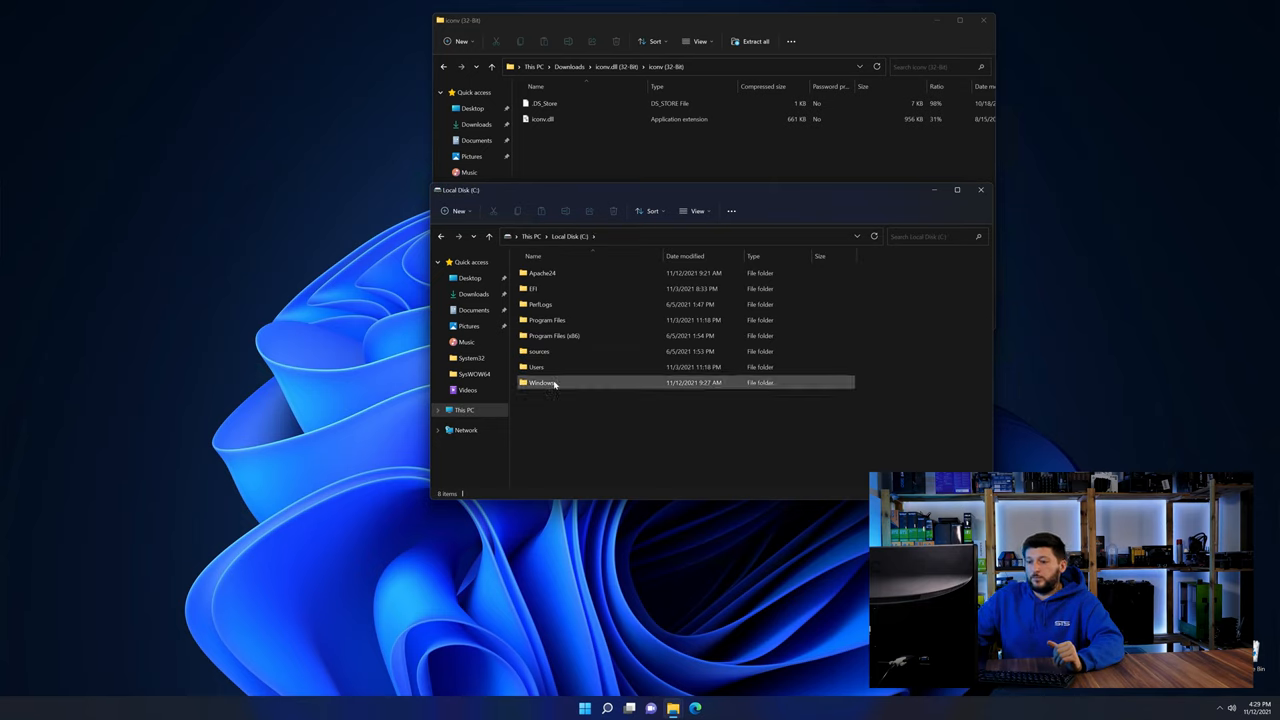
Copy iconv.dll into C:\Windows\System32 and SysWOW64, then close the Windows folder window
{"action": "double_click", "coordinate": [542, 382]}
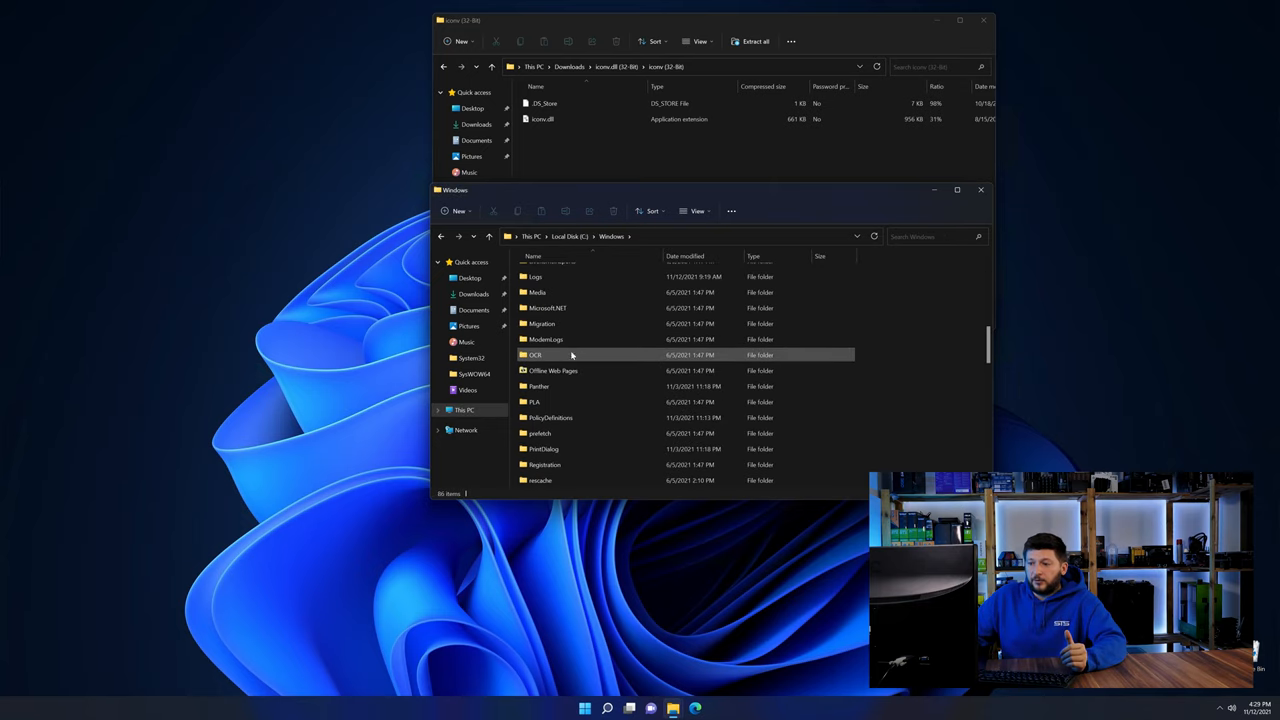
{"action": "scroll", "scroll_direction": "down", "scroll_amount": 3}
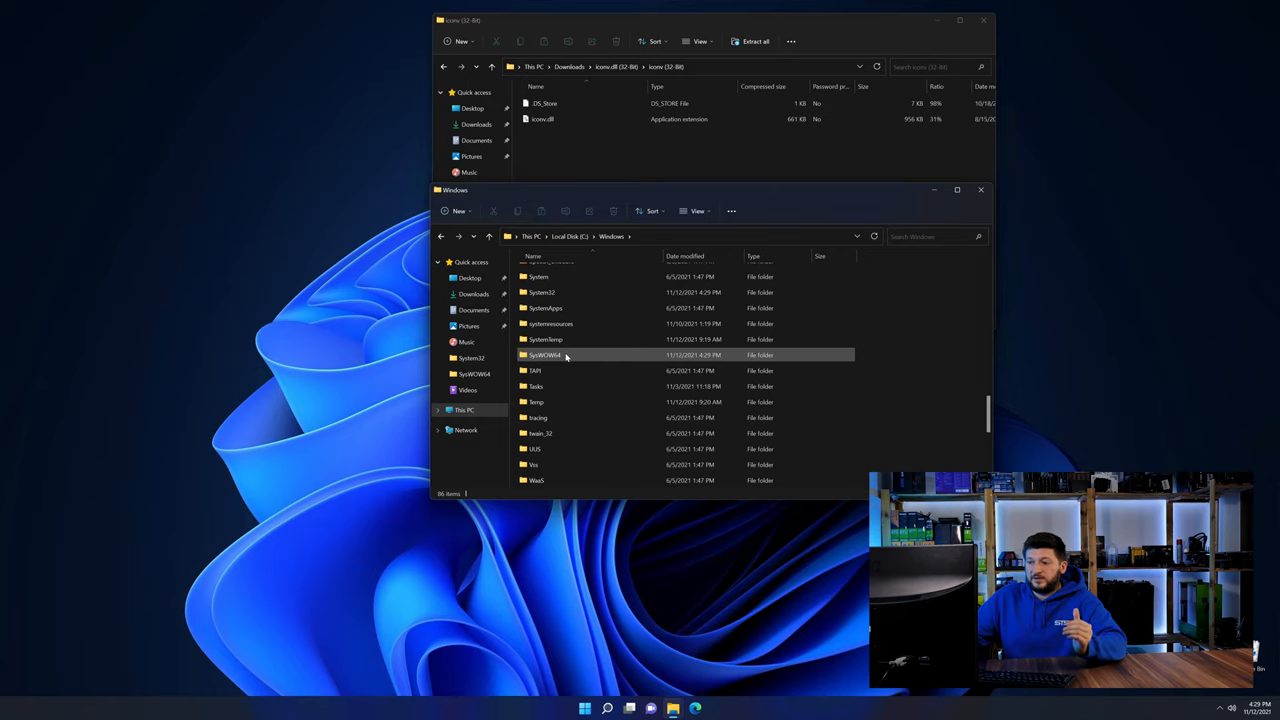
{"action": "left_click", "coordinate": [544, 356]}
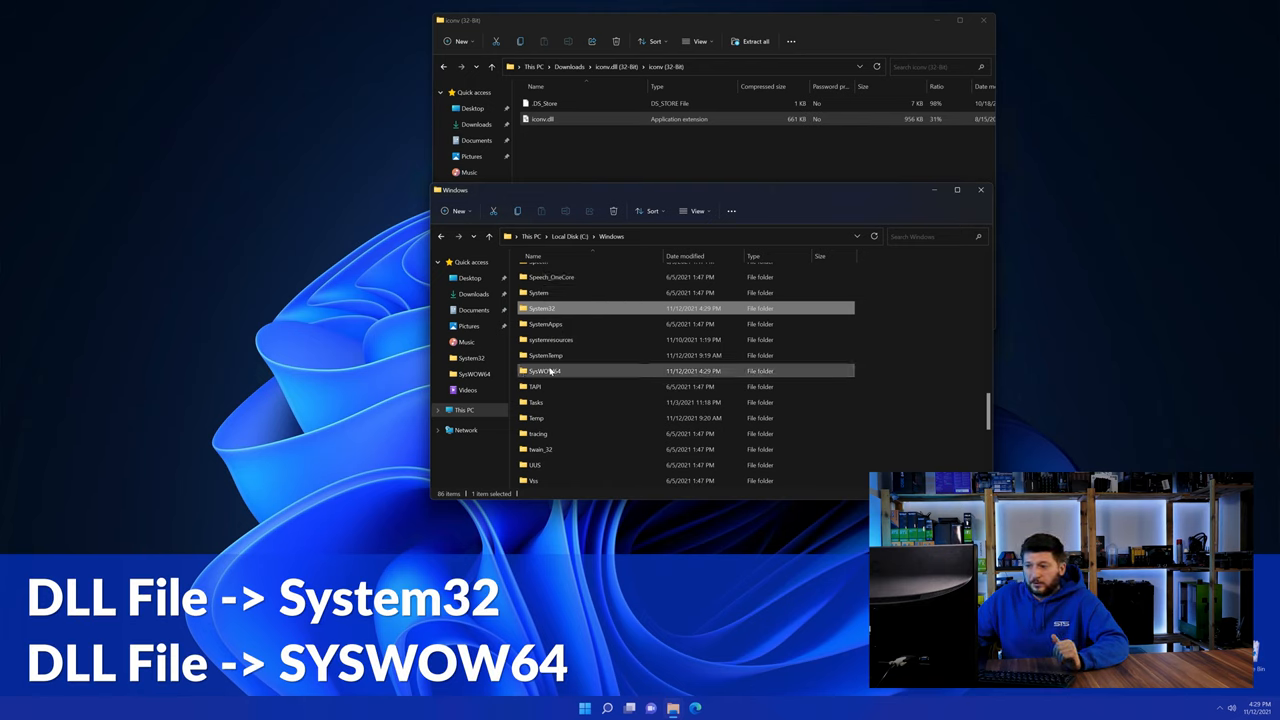
{"action": "left_click", "coordinate": [980, 190]}
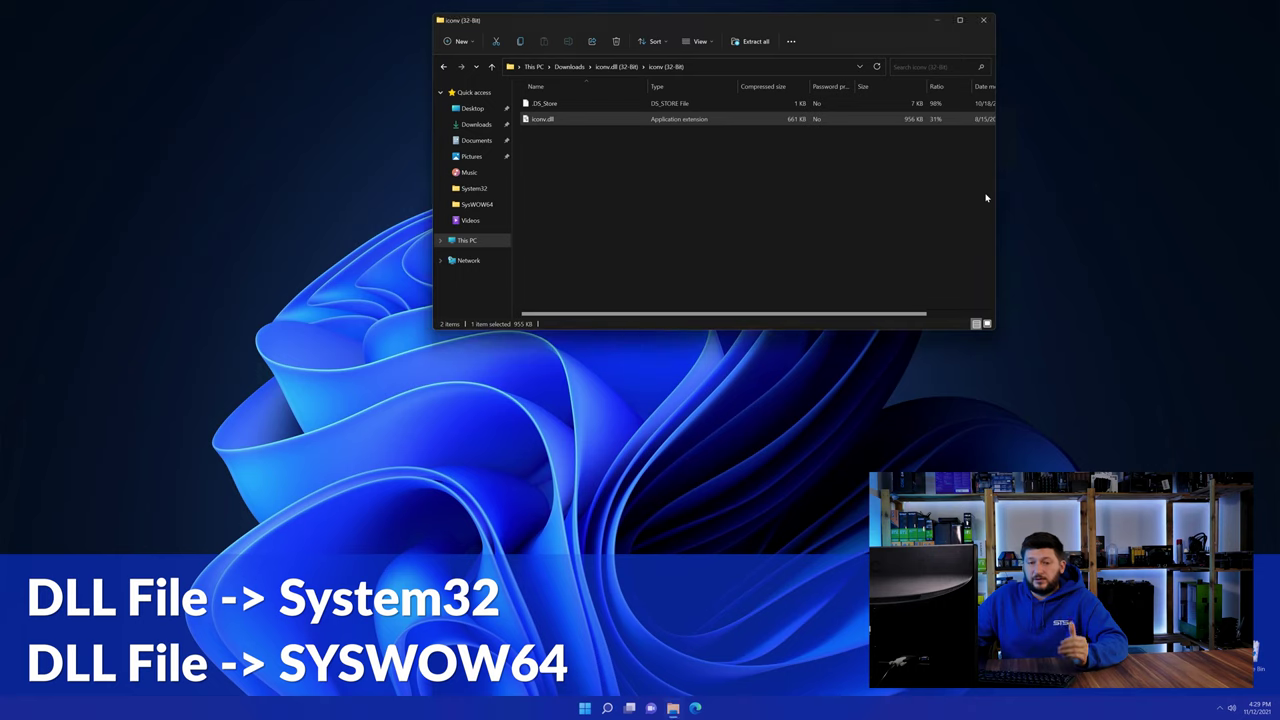
Close the iconv.dll archive window, leaving an empty desktop
{"action": "left_click", "coordinate": [984, 20]}
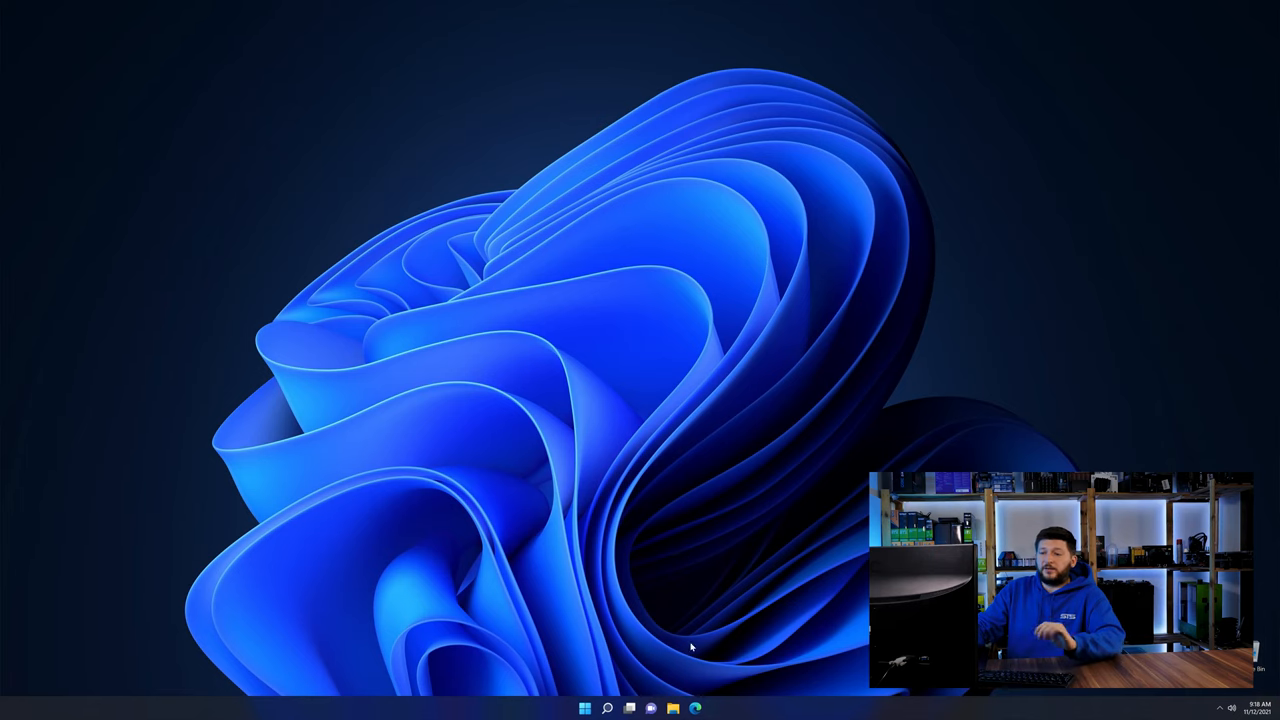
Bring Edge back up and scroll to the vc_redist 64-bit and 32-bit download buttons
{"action": "left_click", "coordinate": [696, 708]}
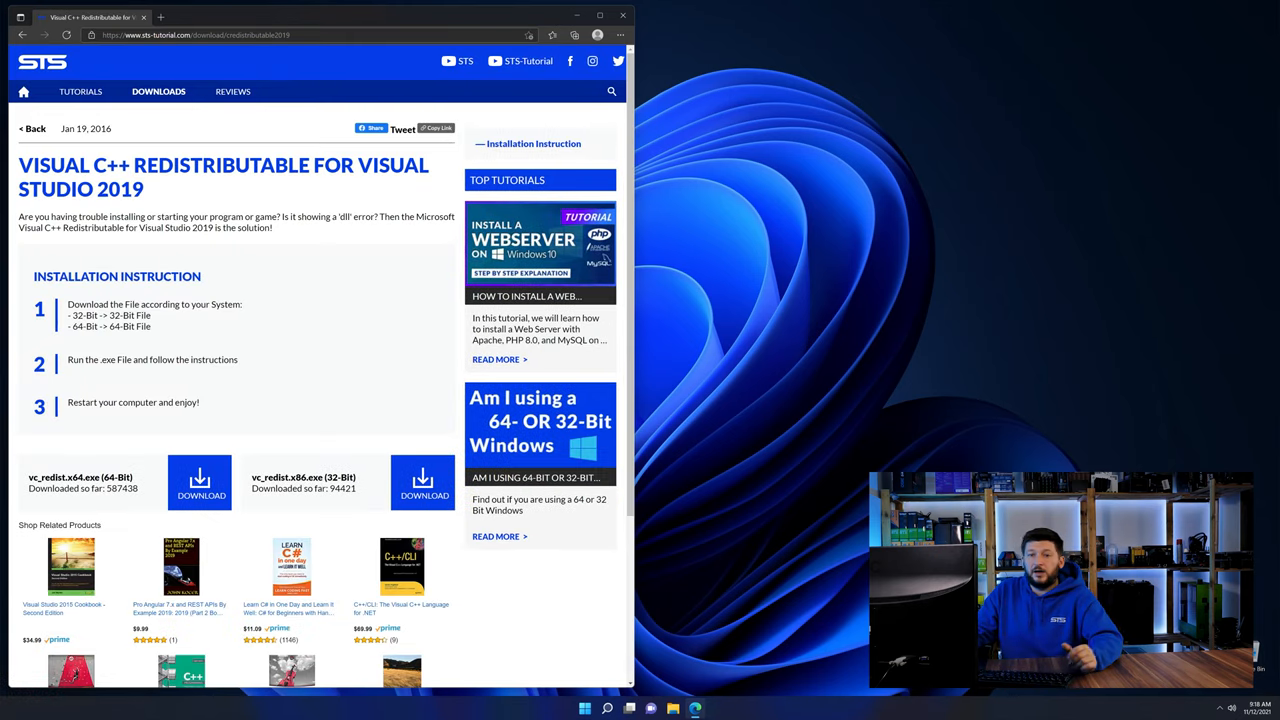
{"action": "scroll", "scroll_direction": "down", "scroll_amount": 3}
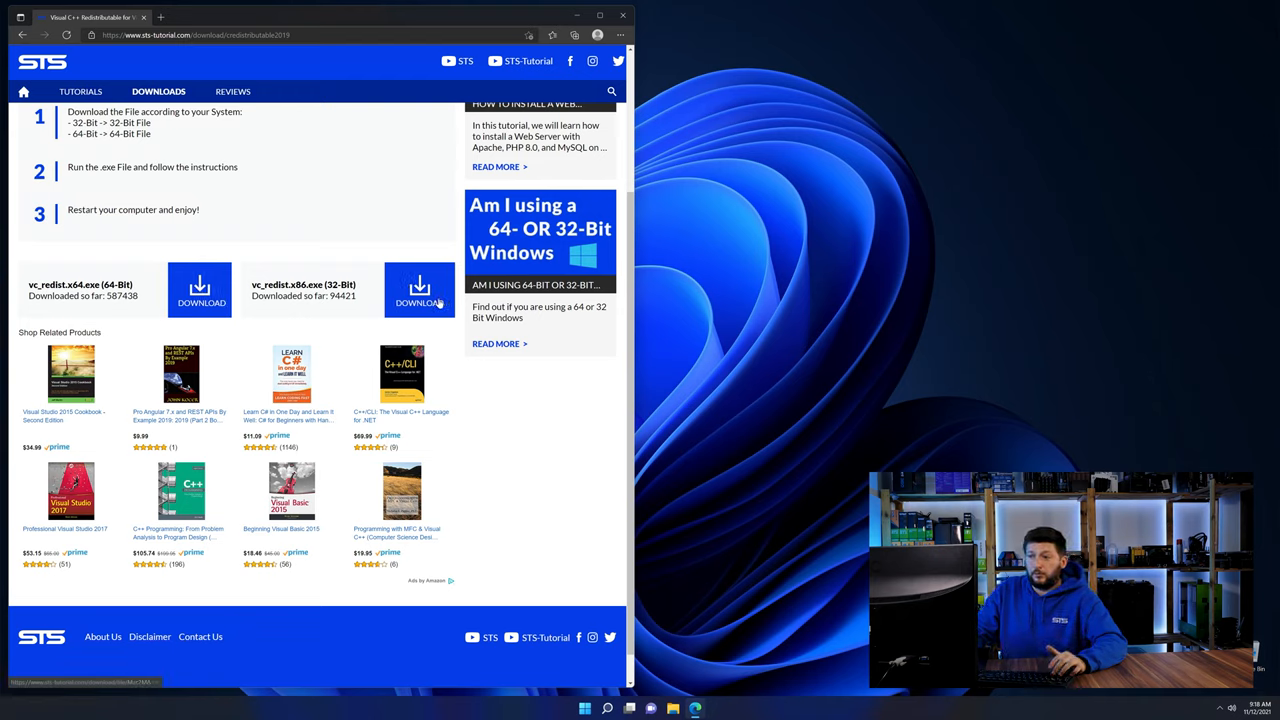
{"action": "scroll", "scroll_direction": "down", "scroll_amount": 3}
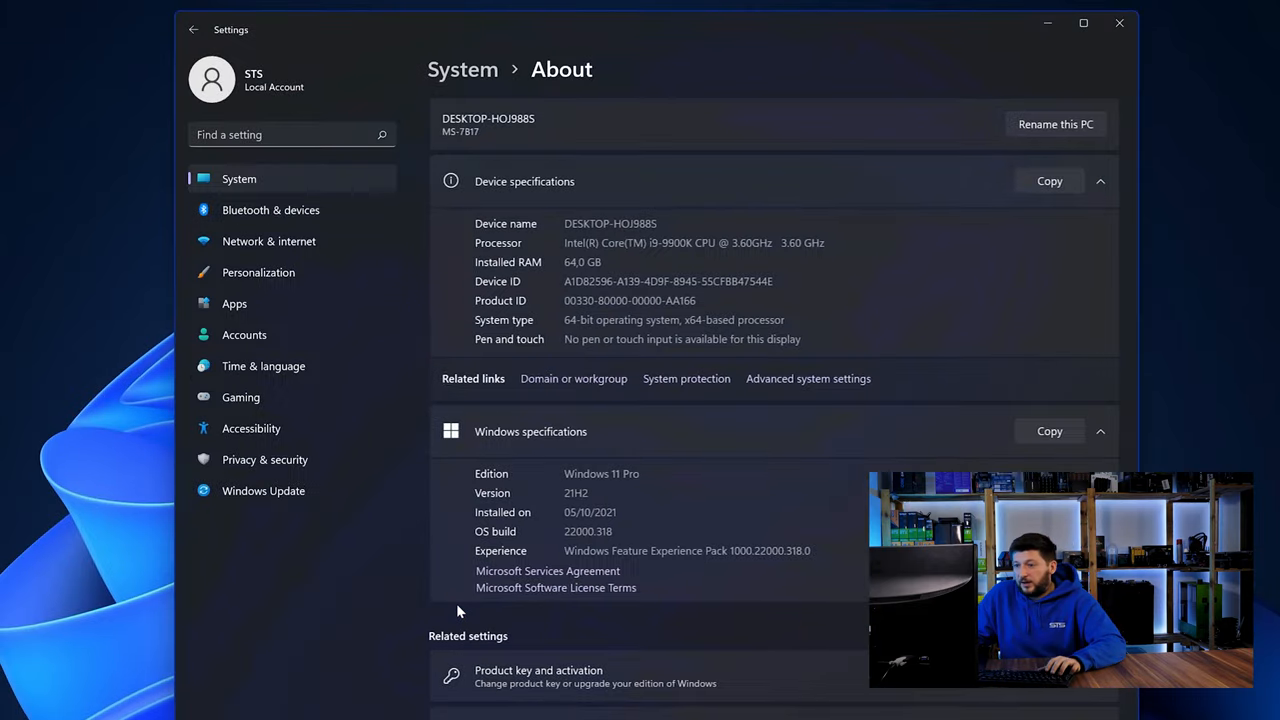
{"action": "mouse_move", "coordinate": [544, 288]}
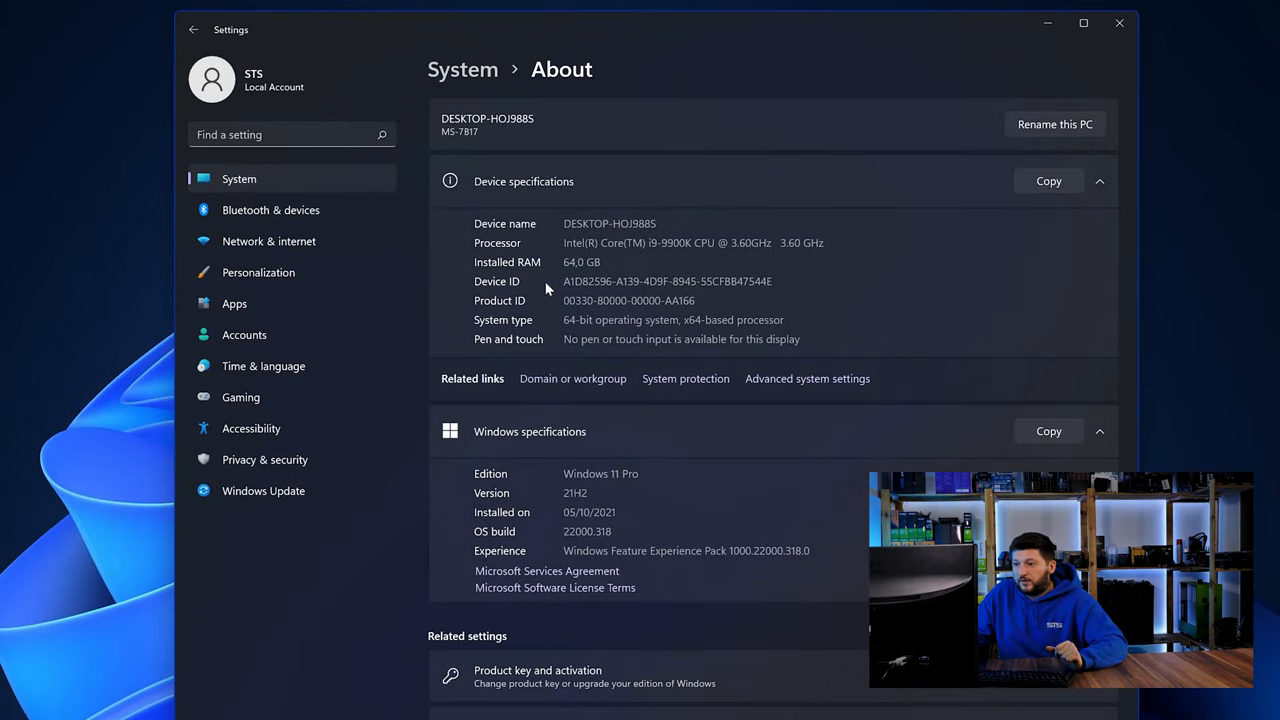
Check Settings > System > About to confirm a 64-bit operating system
{"action": "double_click", "coordinate": [570, 320]}
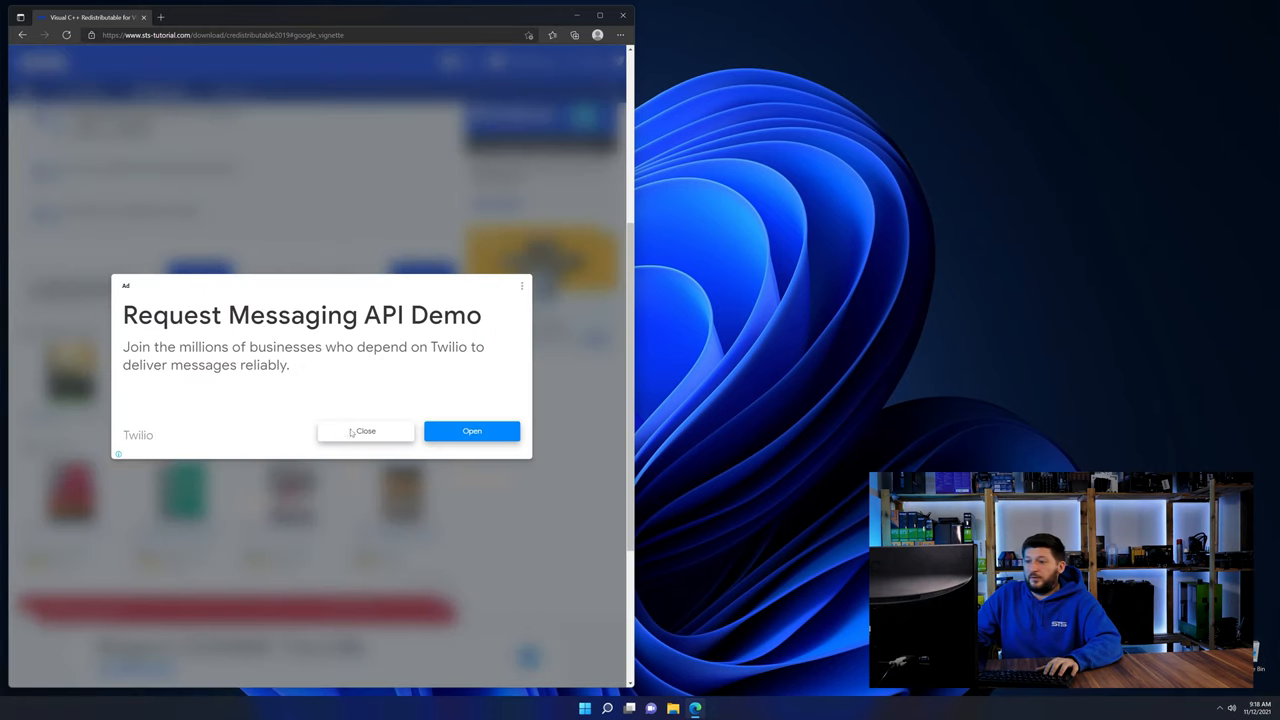
Dismiss the ad, download vc_redist.x64.exe, accept the license and start installing it
{"action": "left_click", "coordinate": [366, 432]}
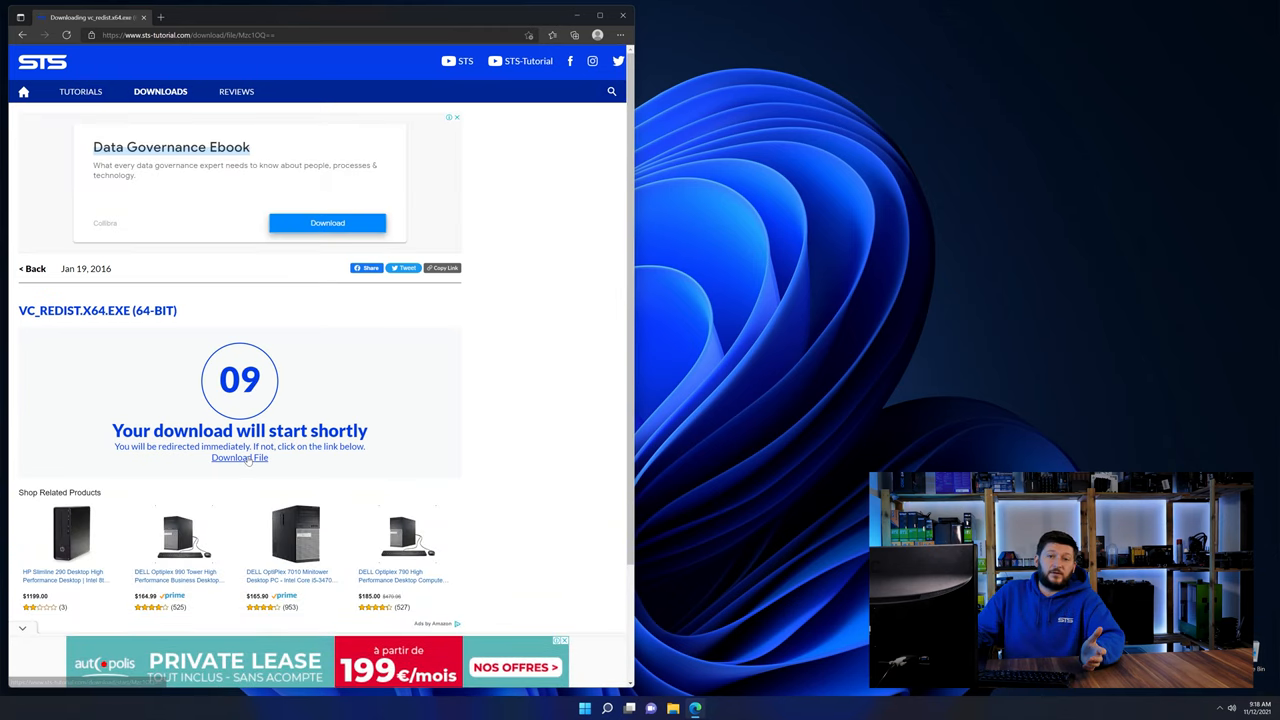
{"action": "left_click", "coordinate": [240, 456]}
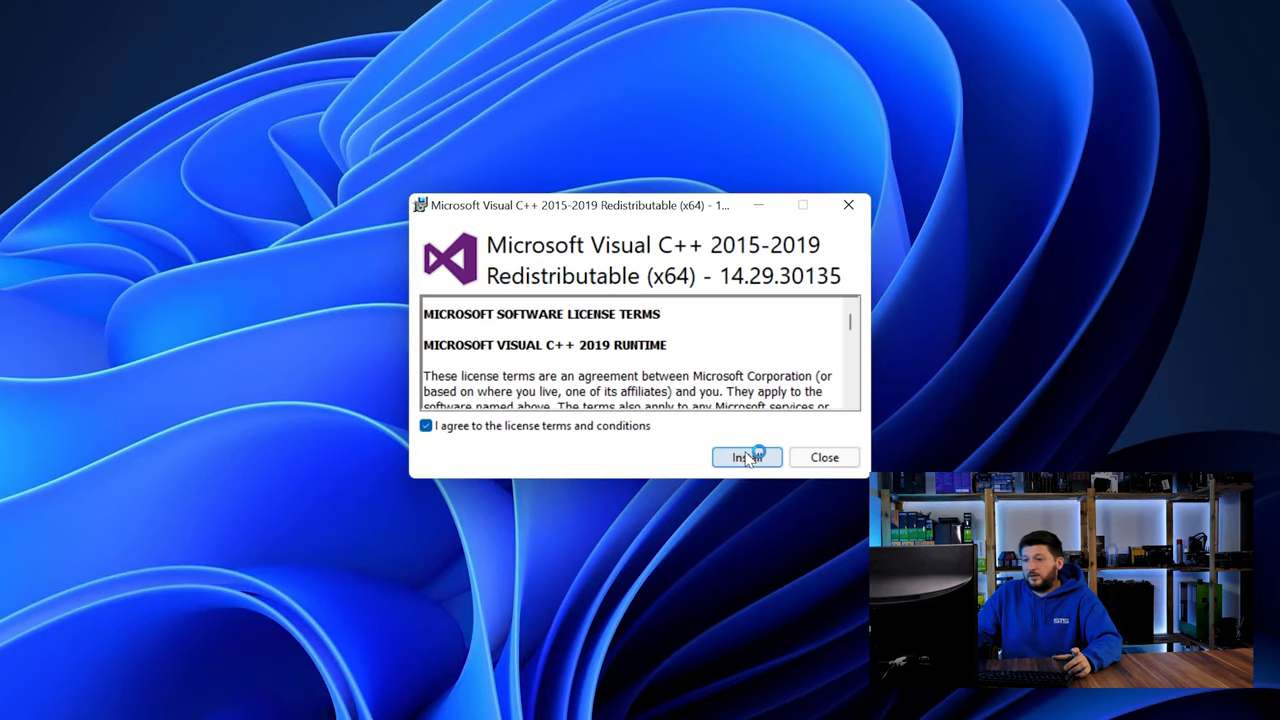
{"action": "left_click", "coordinate": [746, 456]}
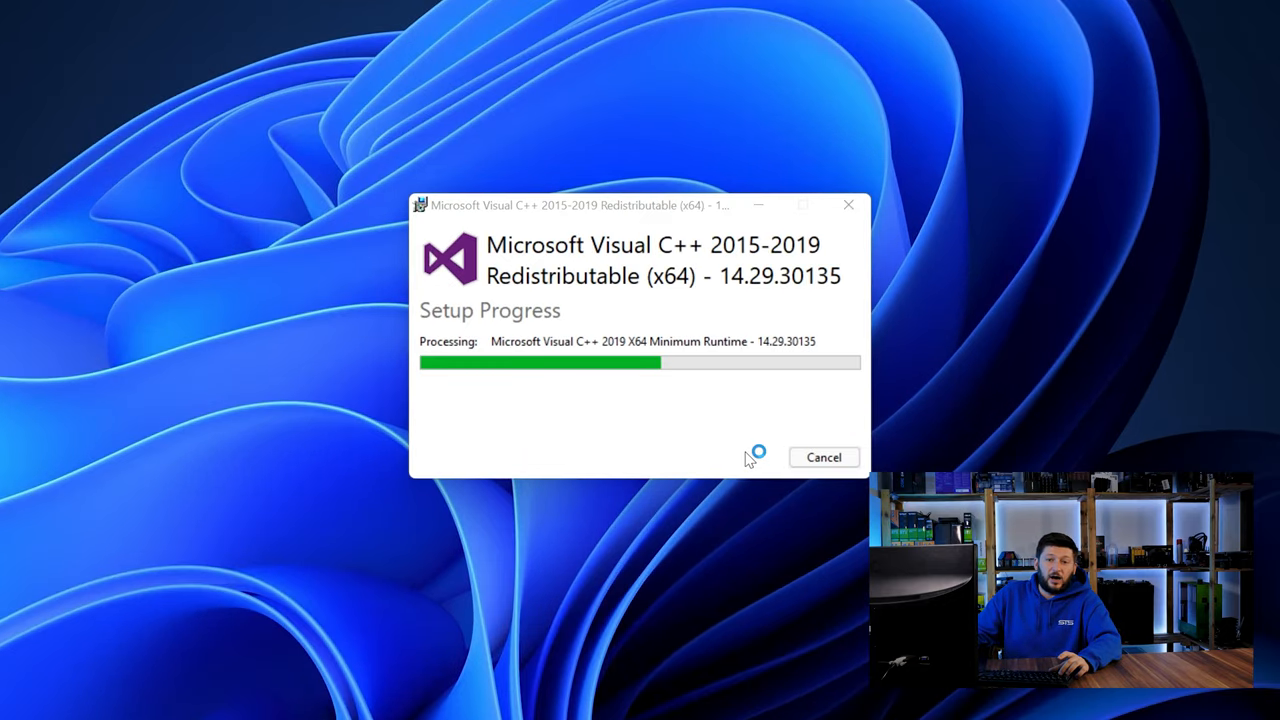